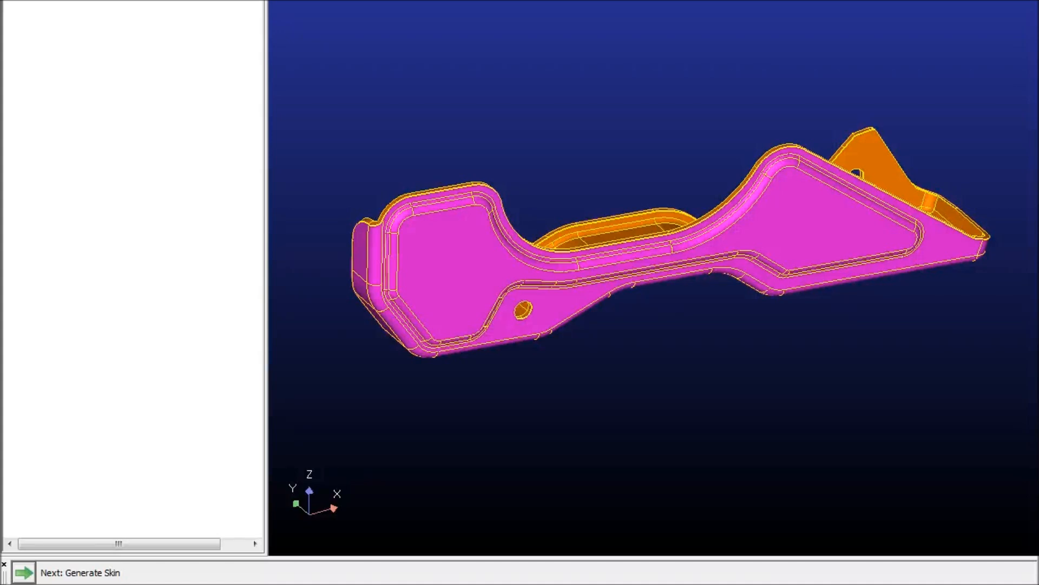
mouse_move(332, 240)
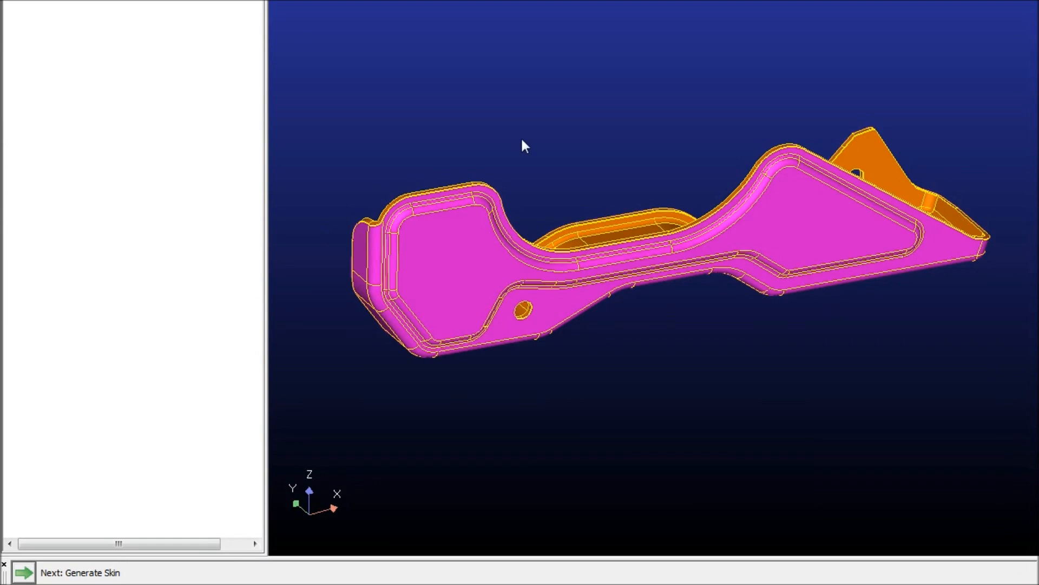
mouse_move(42, 489)
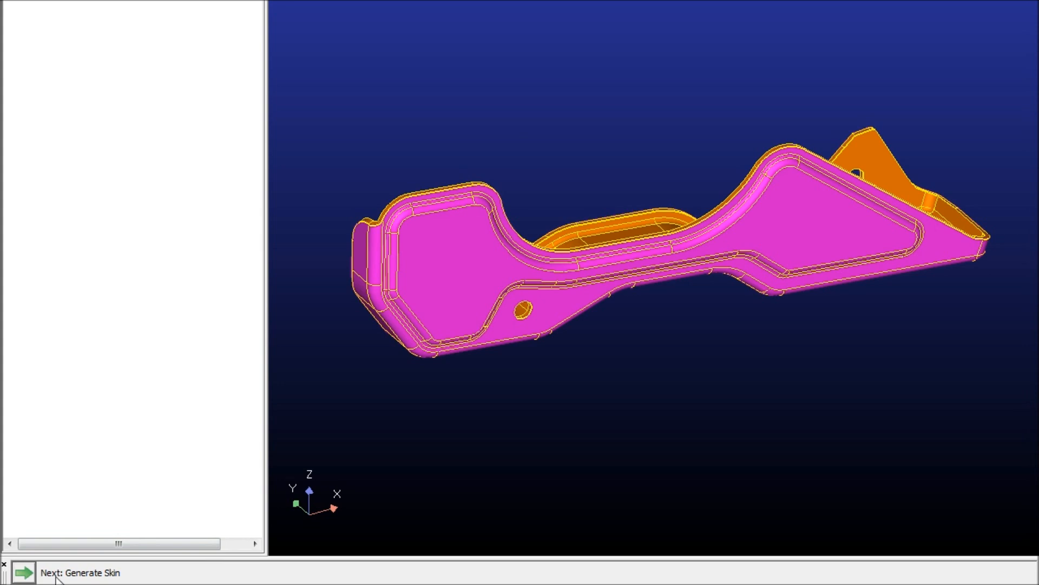
mouse_move(373, 325)
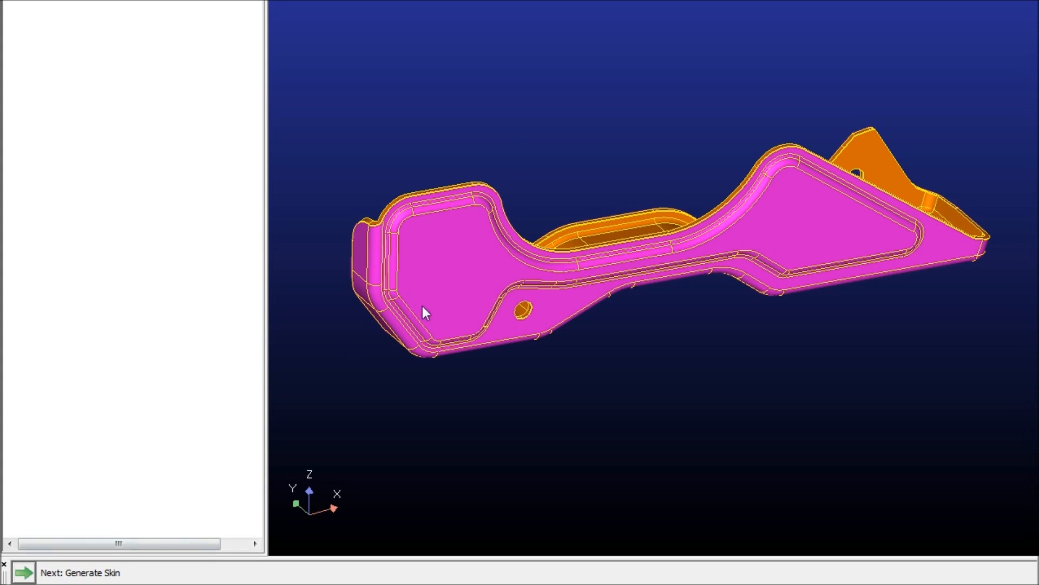
mouse_move(484, 35)
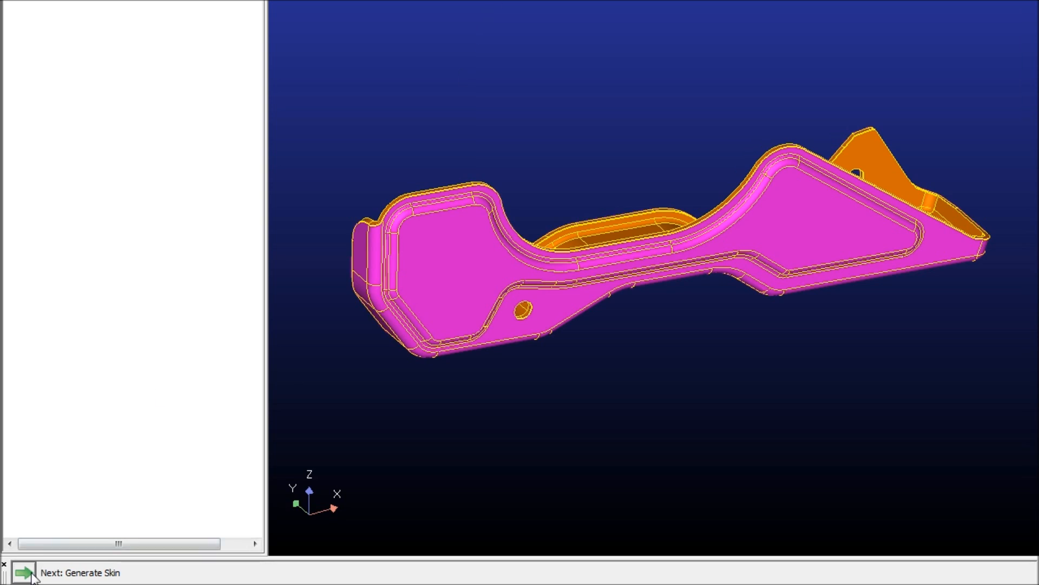
Generate the part skin, choosing Domain 1 after comparing it with Domain 3
click(26, 573)
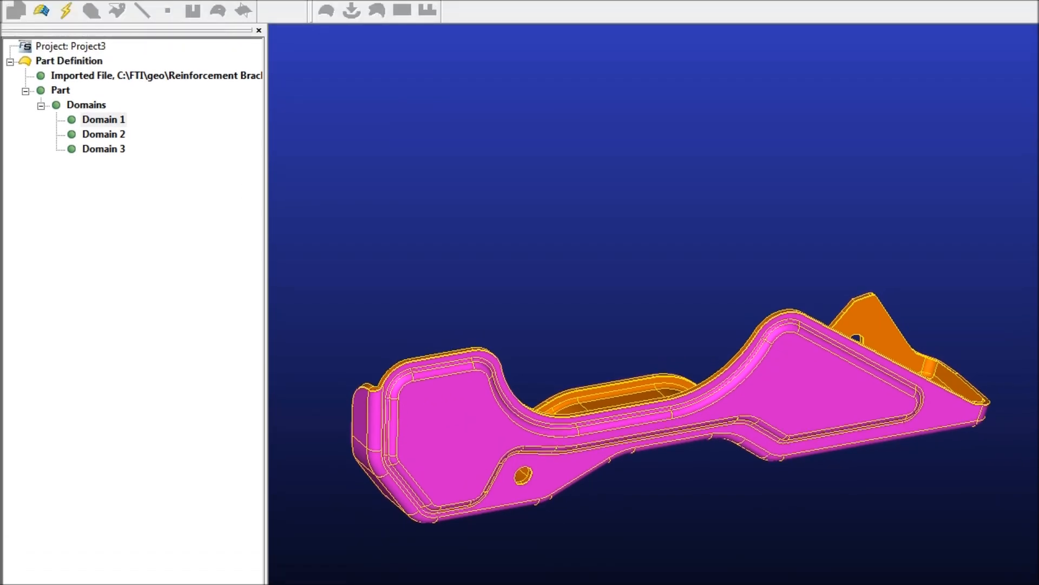
click(104, 119)
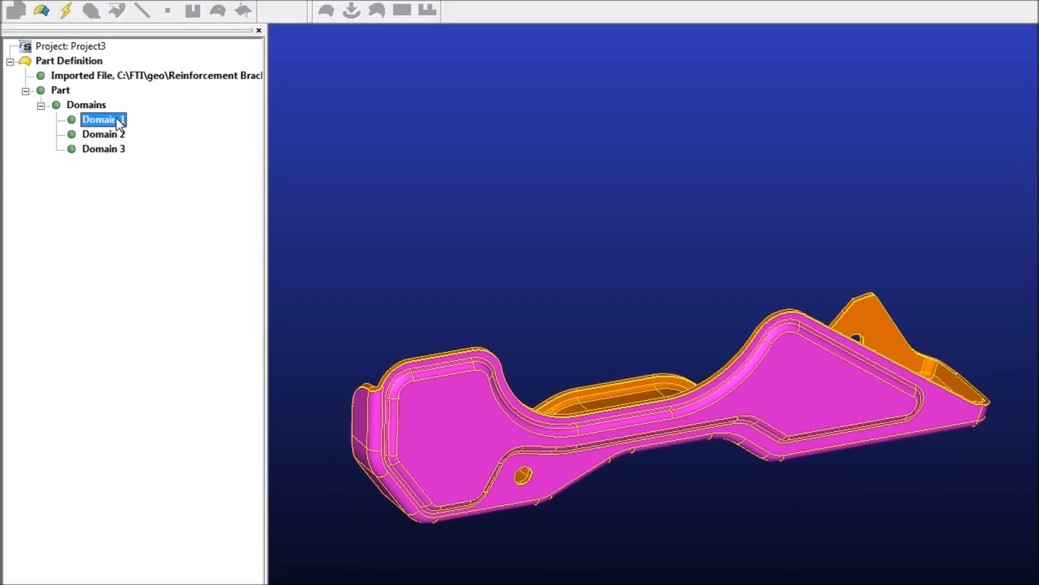
click(103, 148)
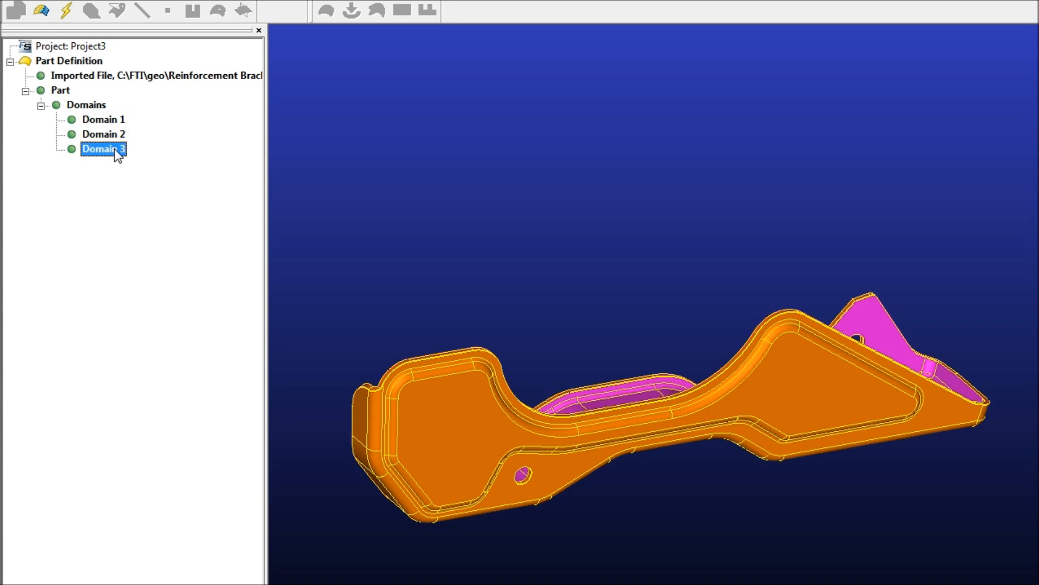
click(103, 119)
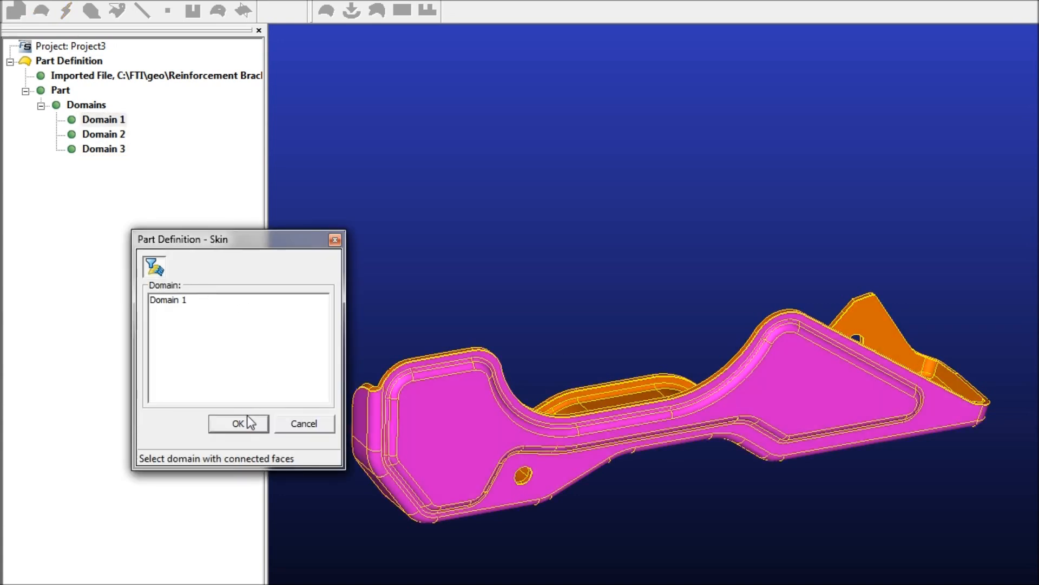
click(239, 423)
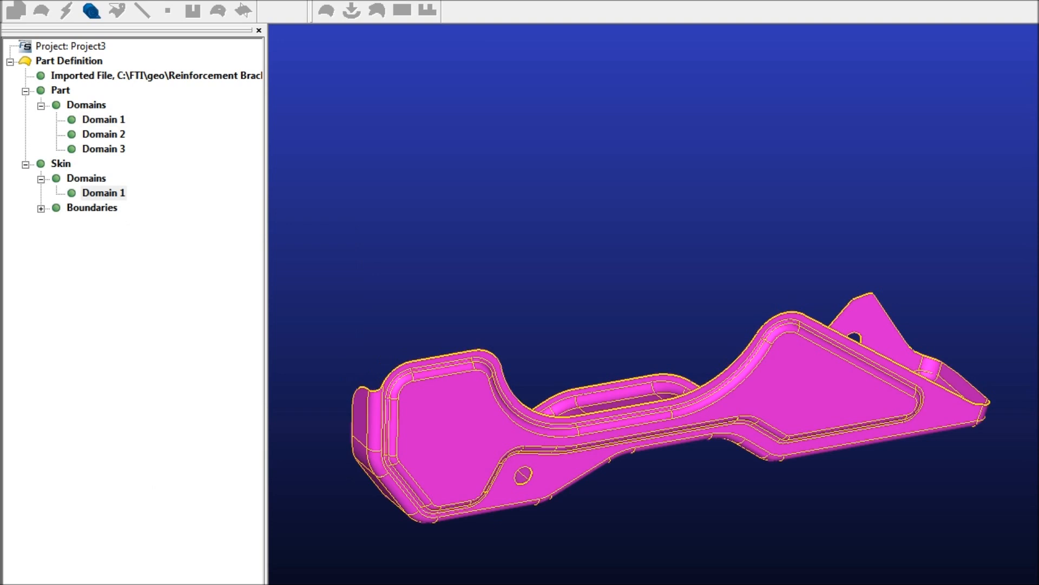
Give skin Domain 1 the CRCQ material type at 0.098 in thickness
double_click(103, 192)
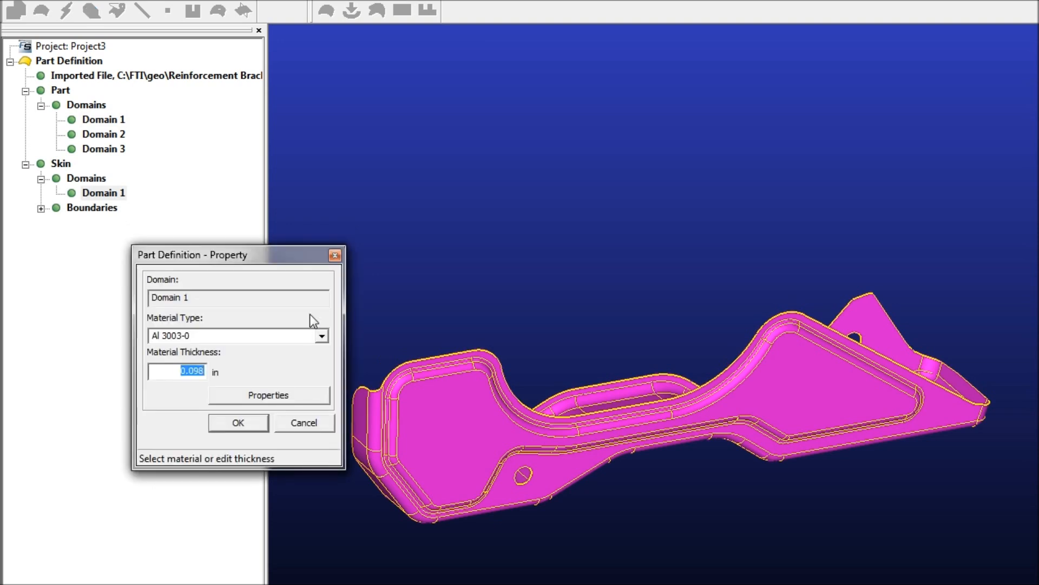
click(322, 335)
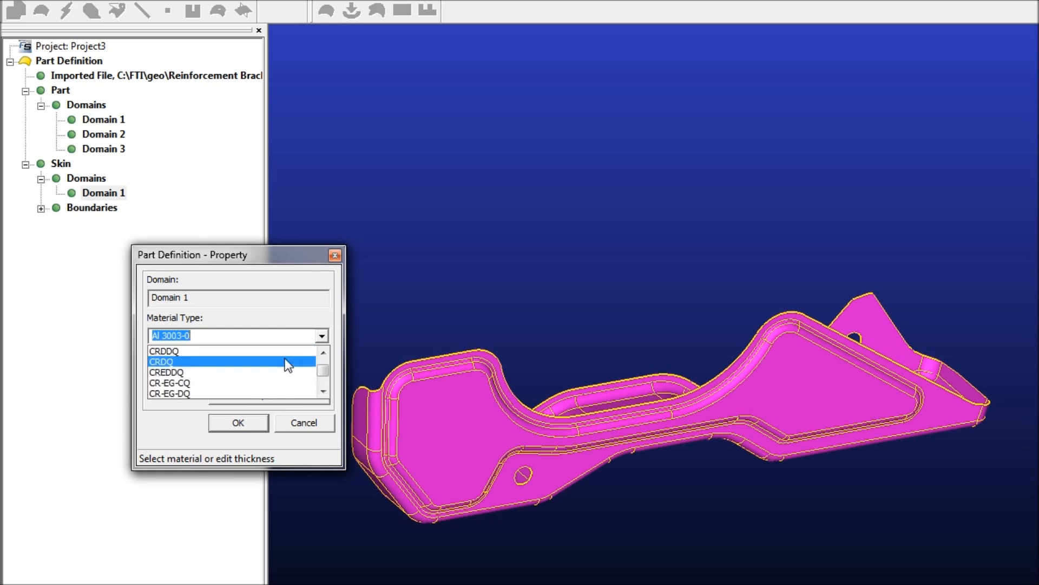
scroll(up, 3)
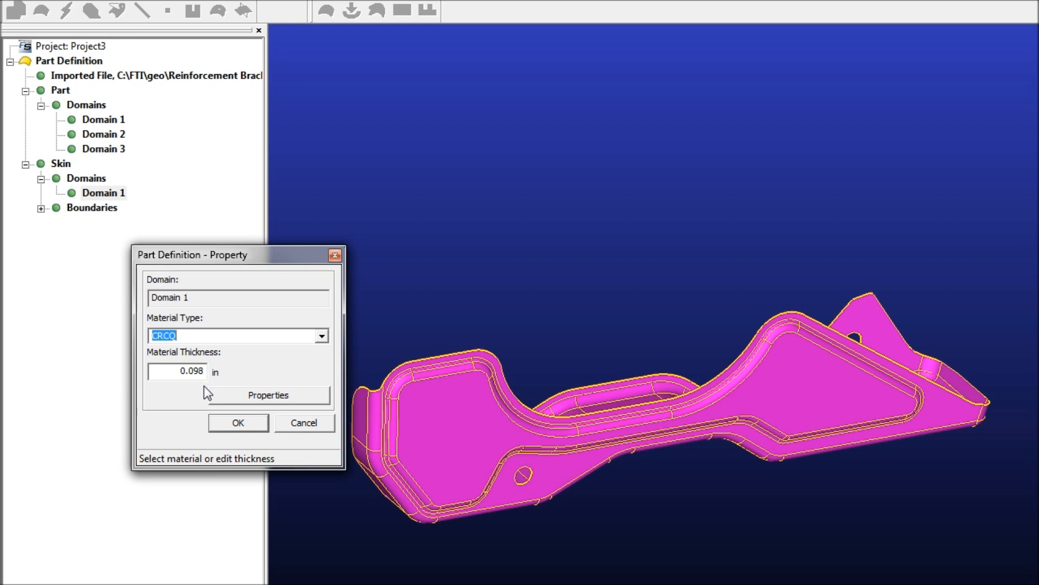
click(238, 423)
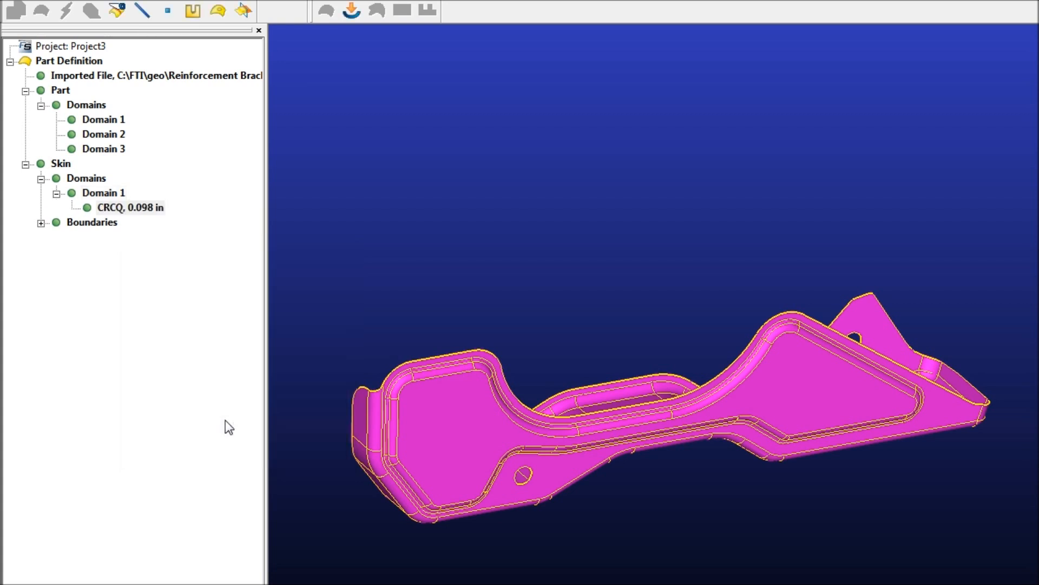
mouse_move(621, 307)
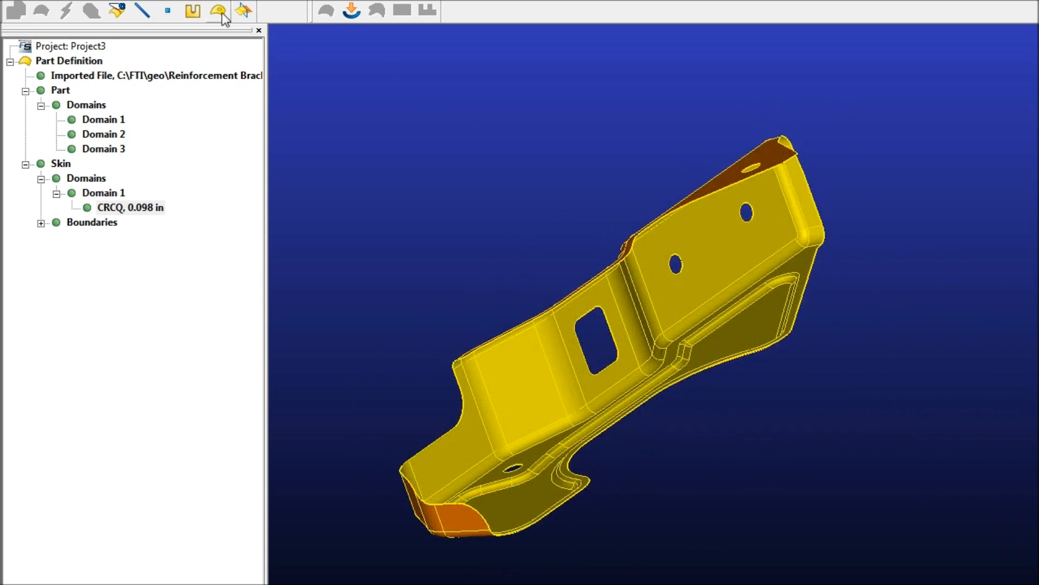
Mark the five hole boundaries, Boundaries 2 to 6, for filling
click(217, 11)
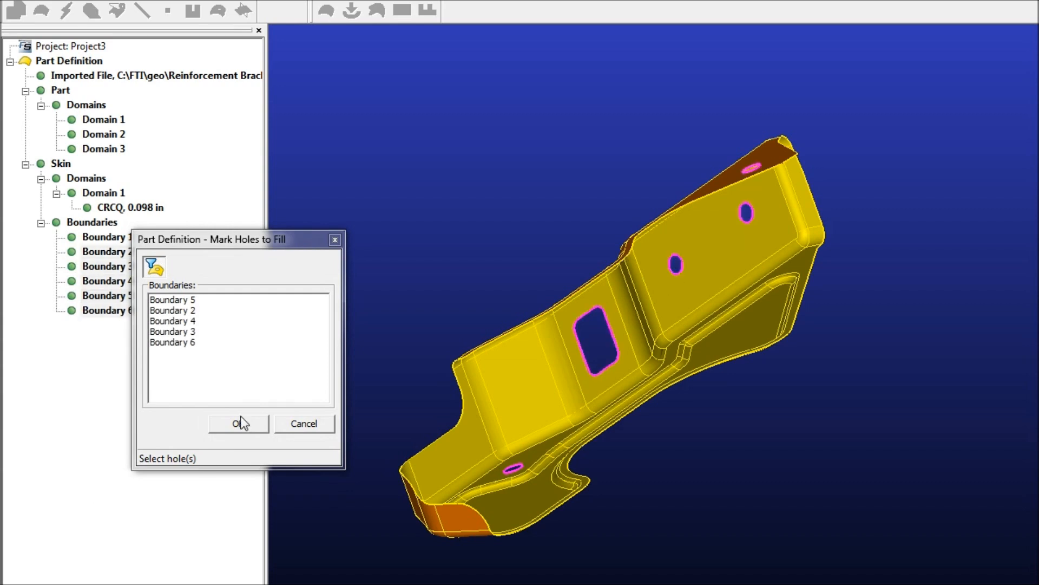
click(239, 423)
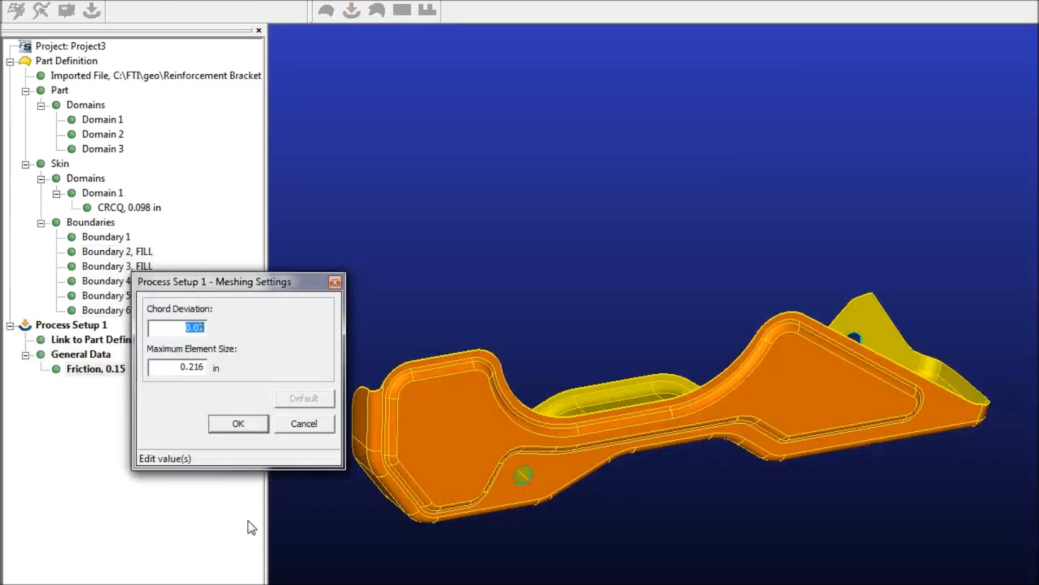
mouse_move(251, 405)
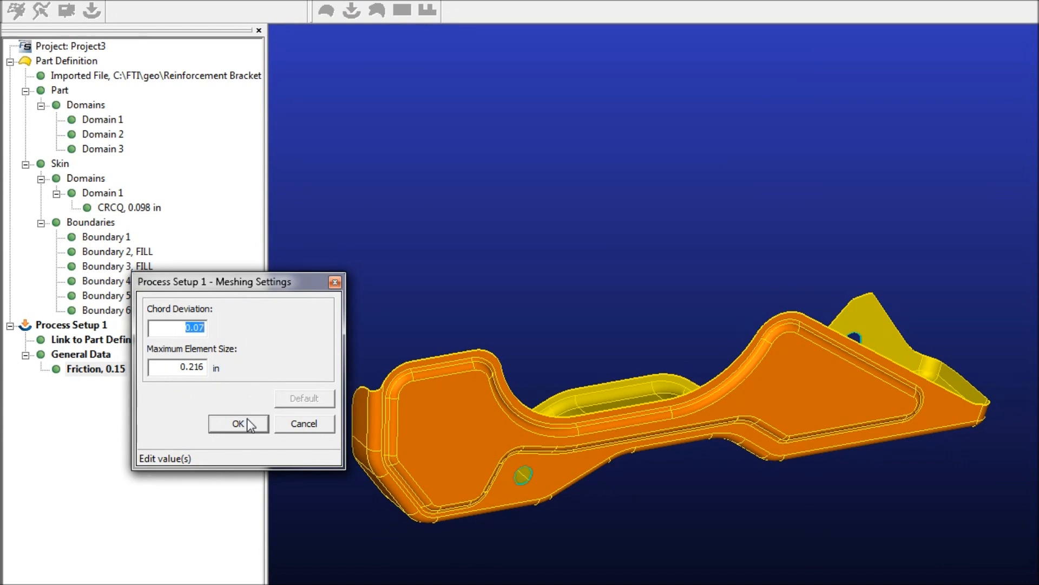
Accept meshing with chord deviation 0.07 and maximum element size 0.216 in
click(238, 423)
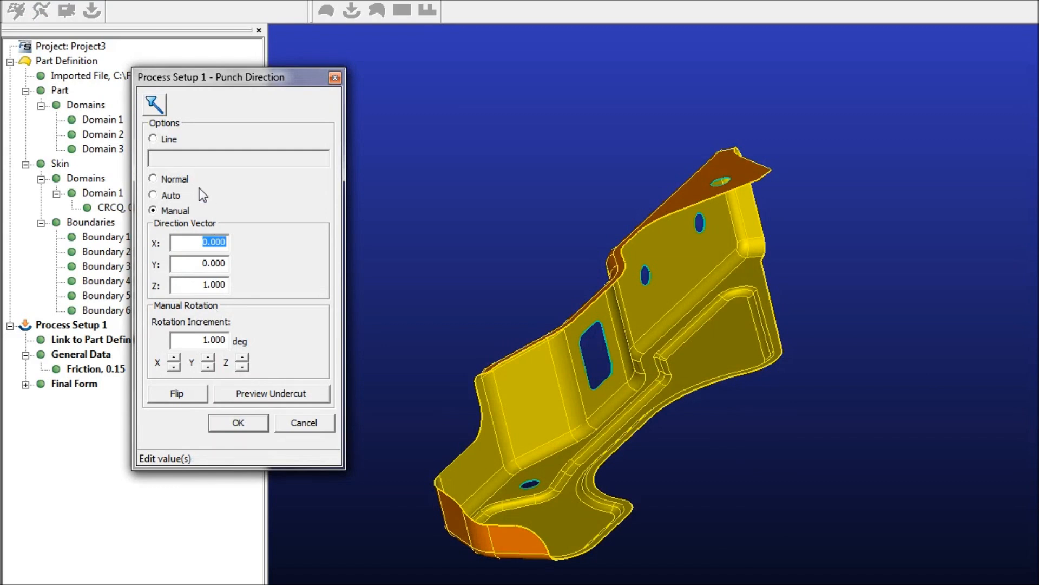
mouse_move(192, 186)
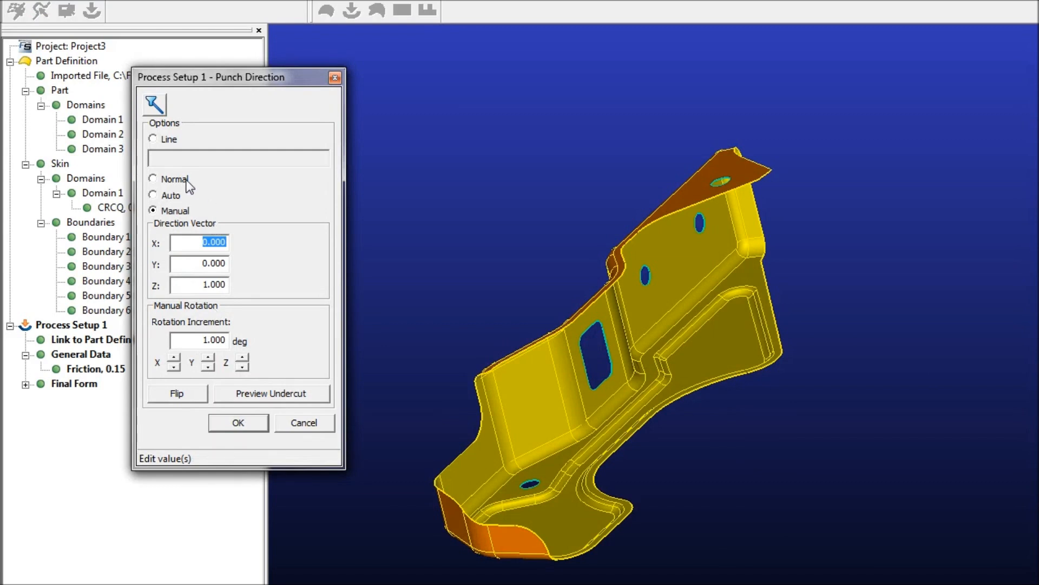
mouse_move(191, 222)
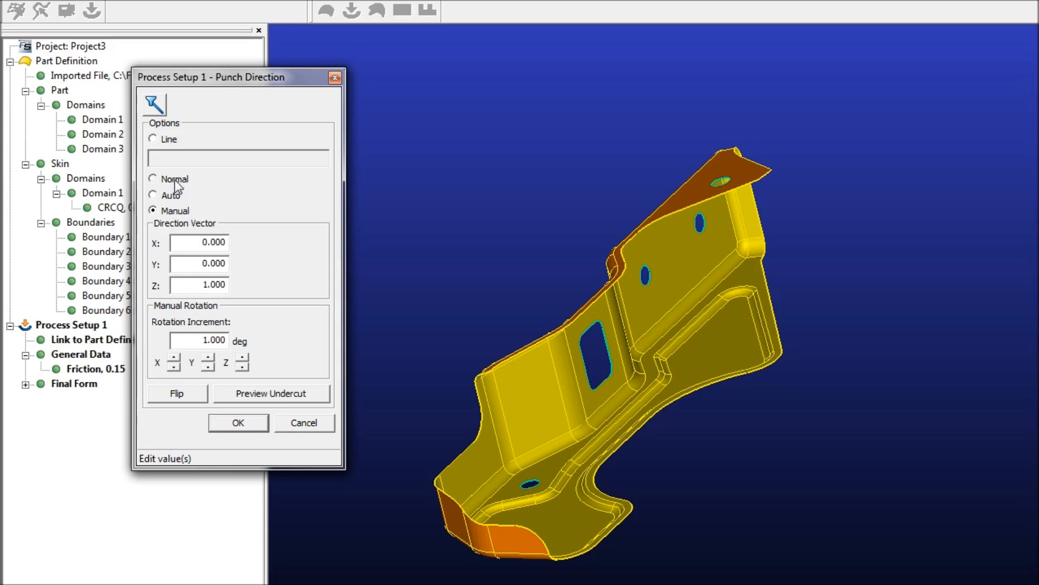
Set the punch direction normal to a picked surface point and preview undercuts
click(154, 178)
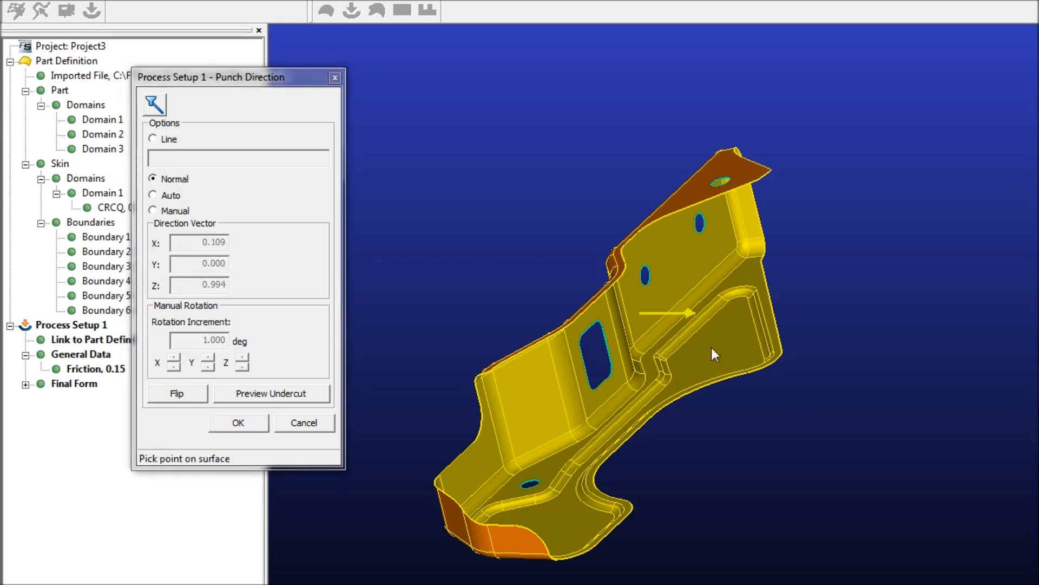
click(679, 343)
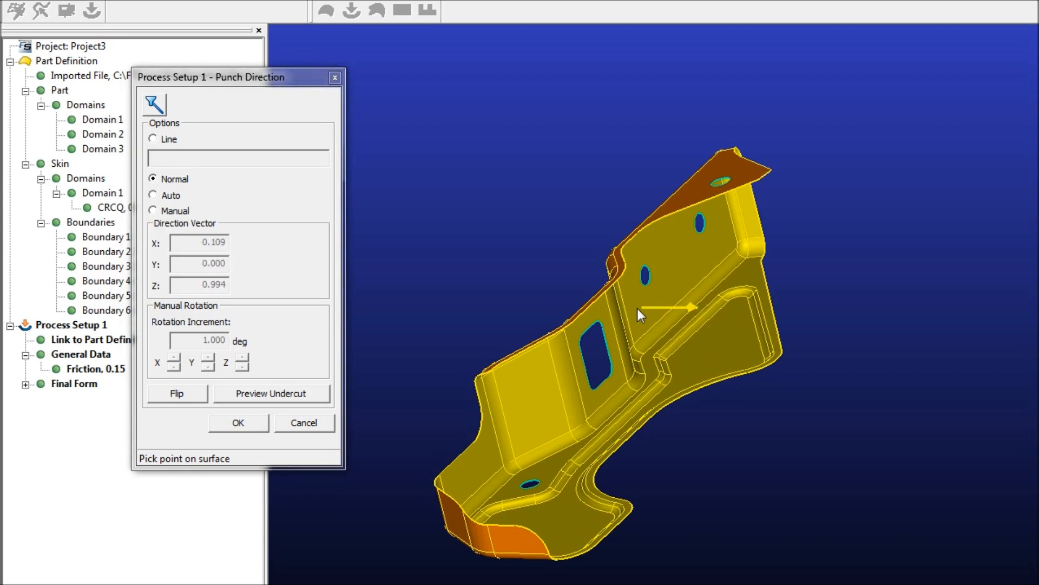
click(271, 393)
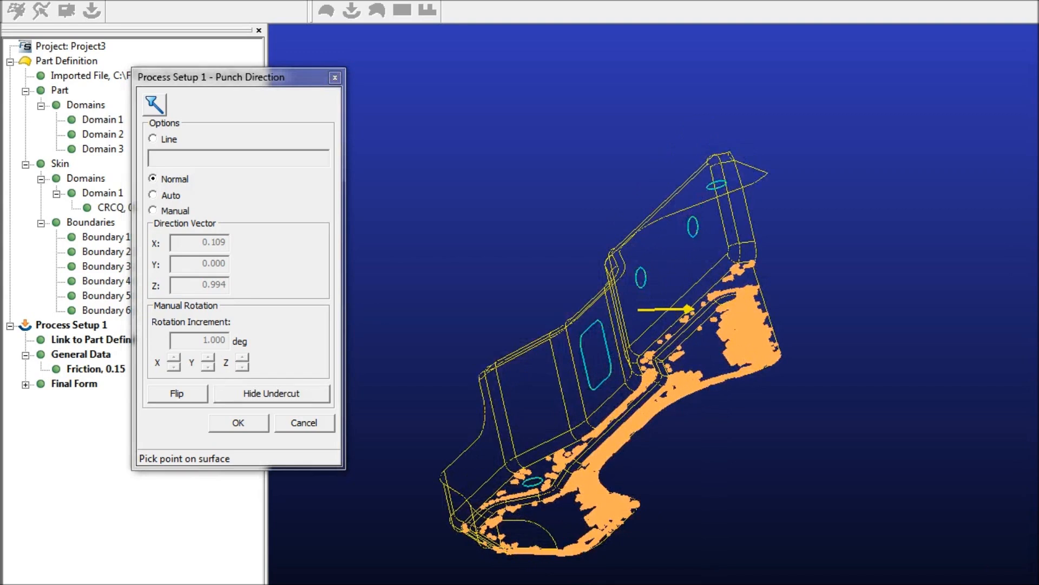
click(239, 422)
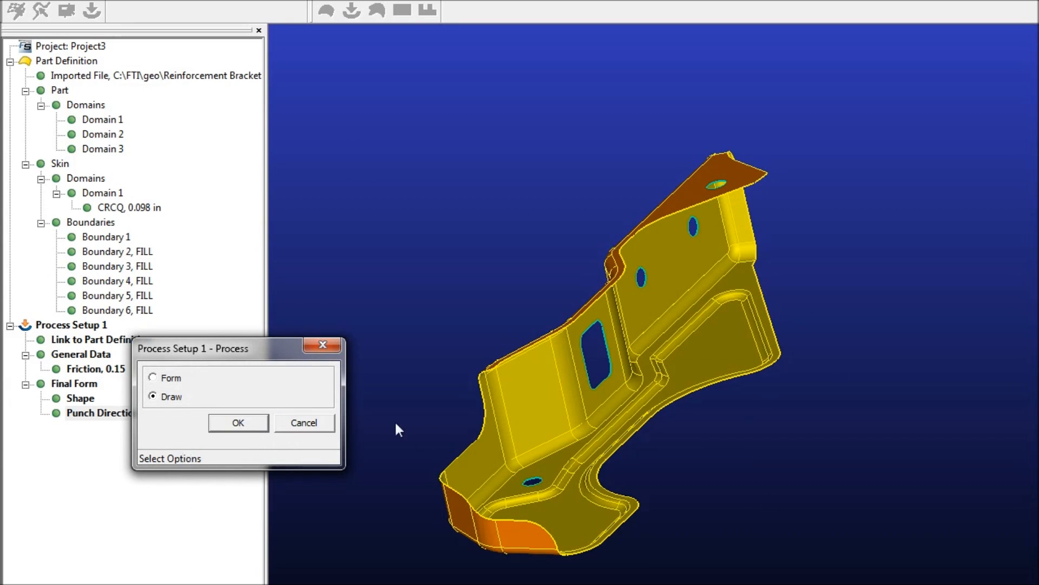
Choose Draw as the forming process and solve to produce Forming 1
click(237, 422)
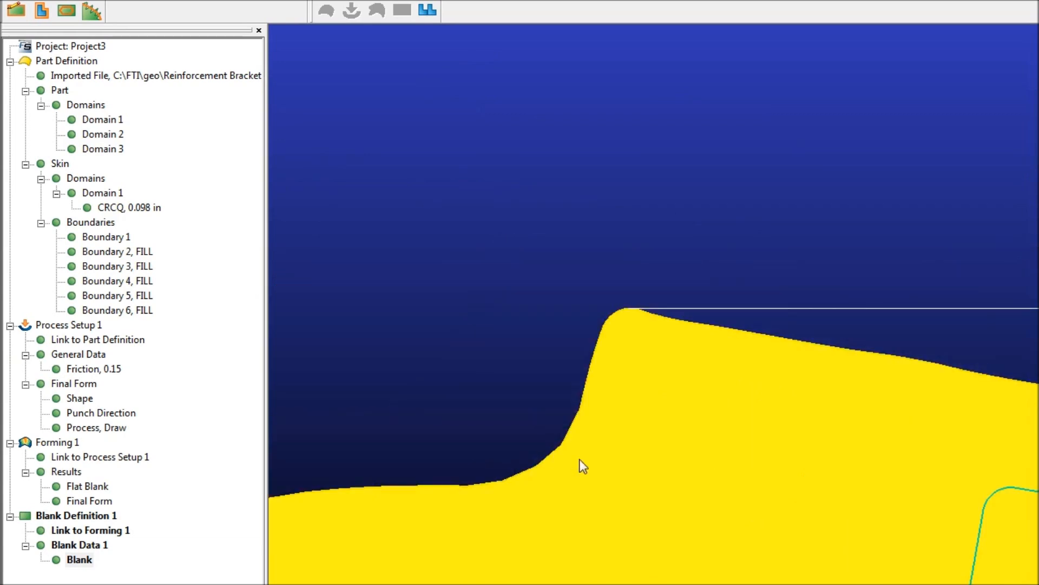
Fit the view and smooth the blank with Lines And Arcs at 0.014 in
click(94, 11)
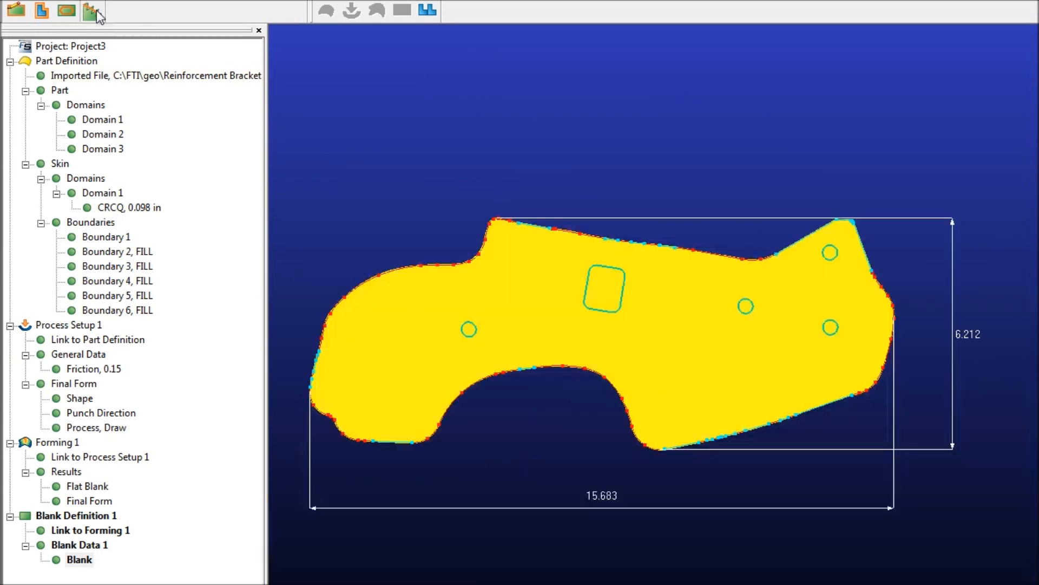
click(92, 11)
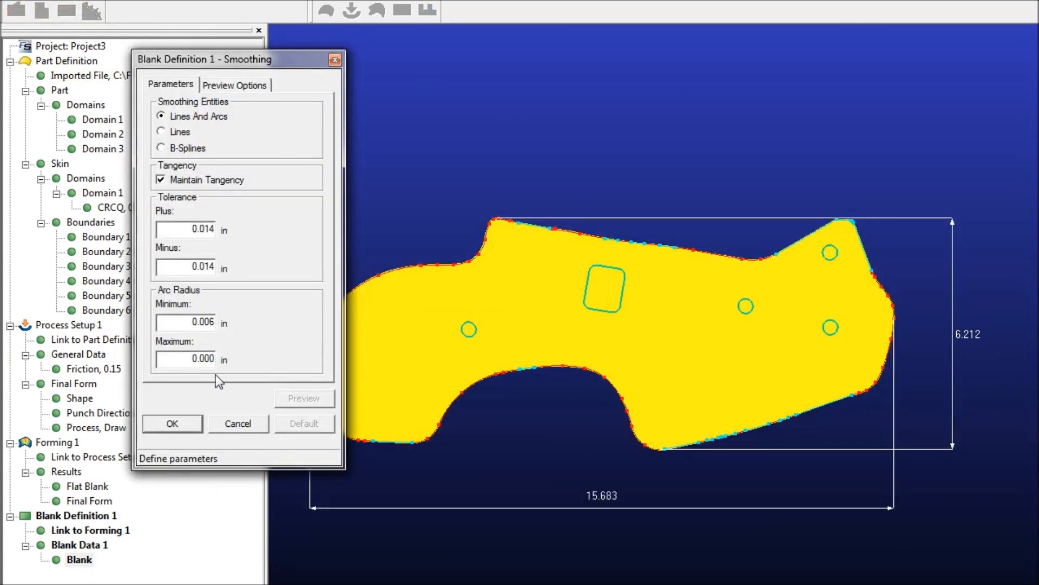
mouse_move(484, 266)
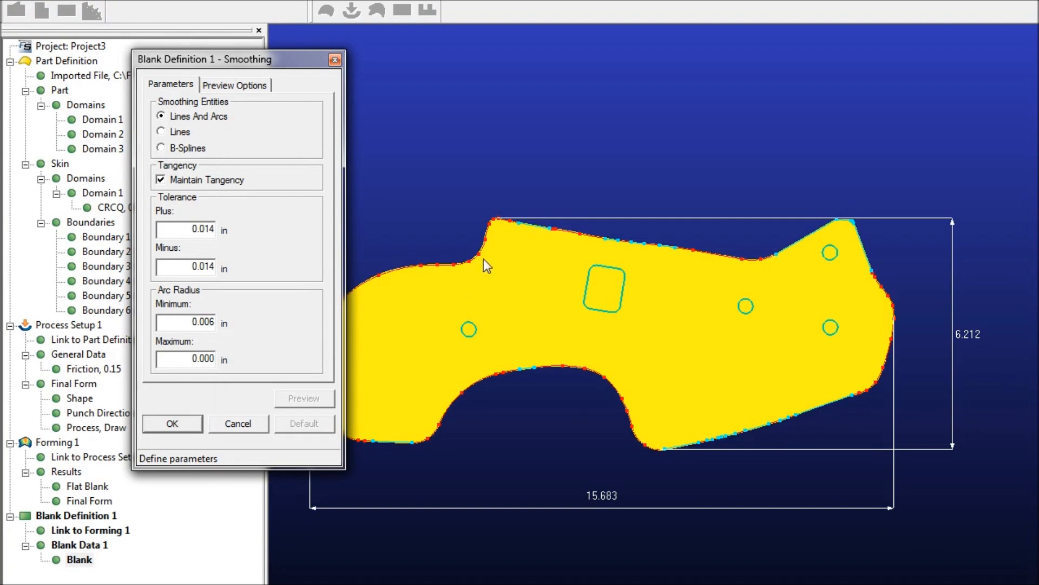
click(172, 423)
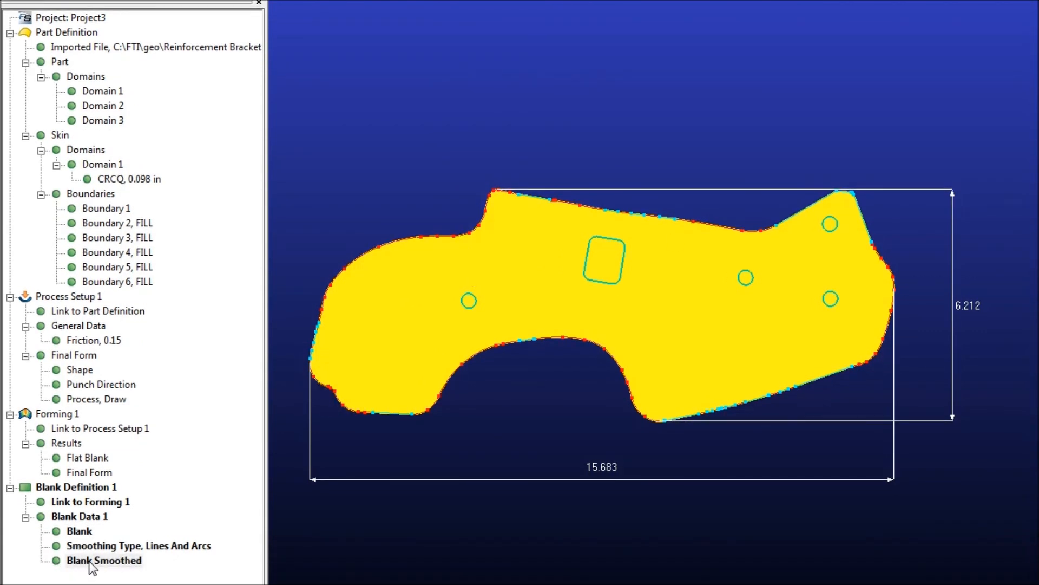
Export Blank Smoothed as a Tipped (Local) outline, toward Project3_Blank.igs
right_click(104, 560)
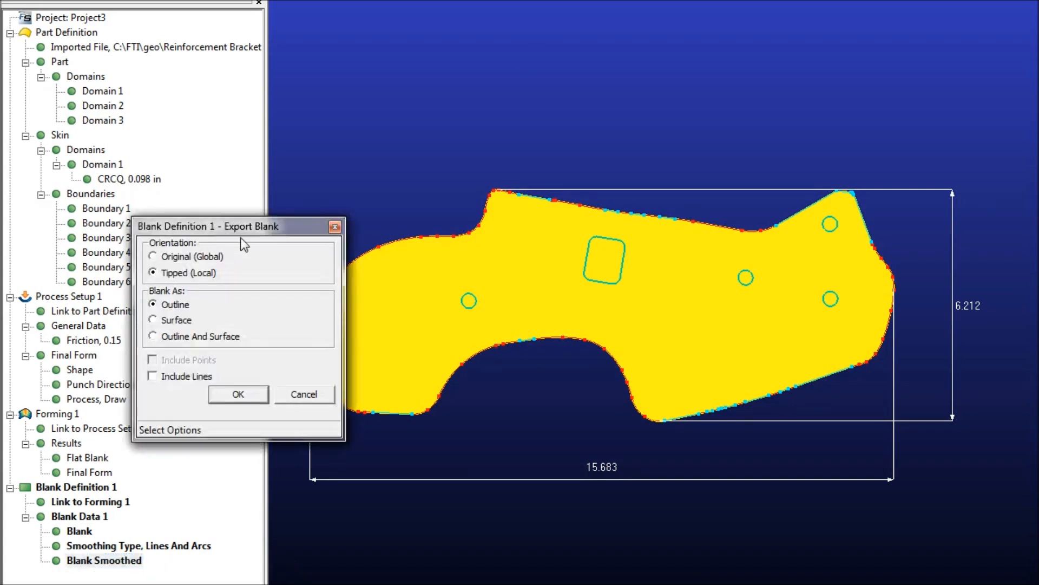
click(237, 393)
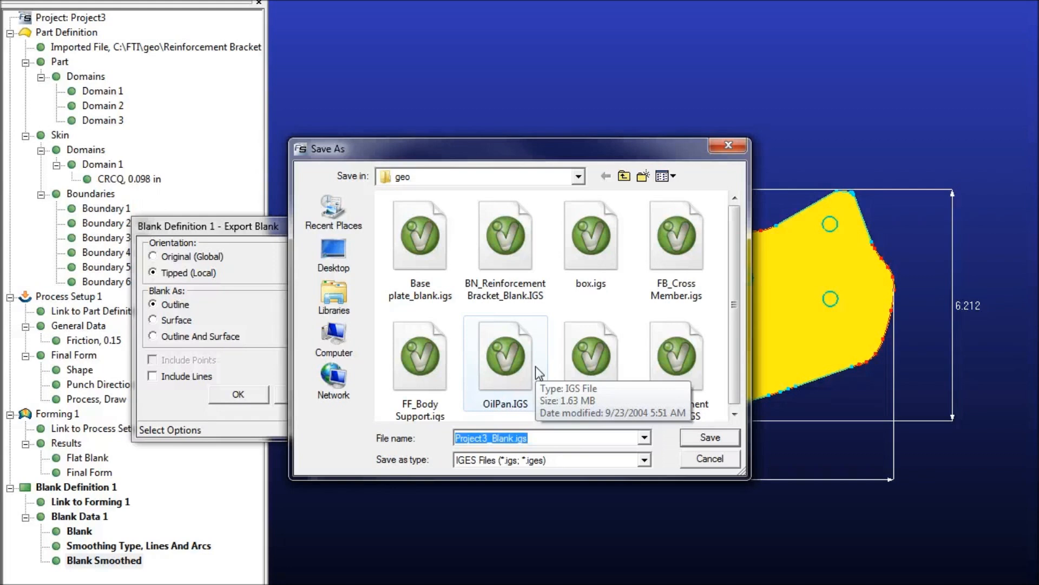
mouse_move(623, 424)
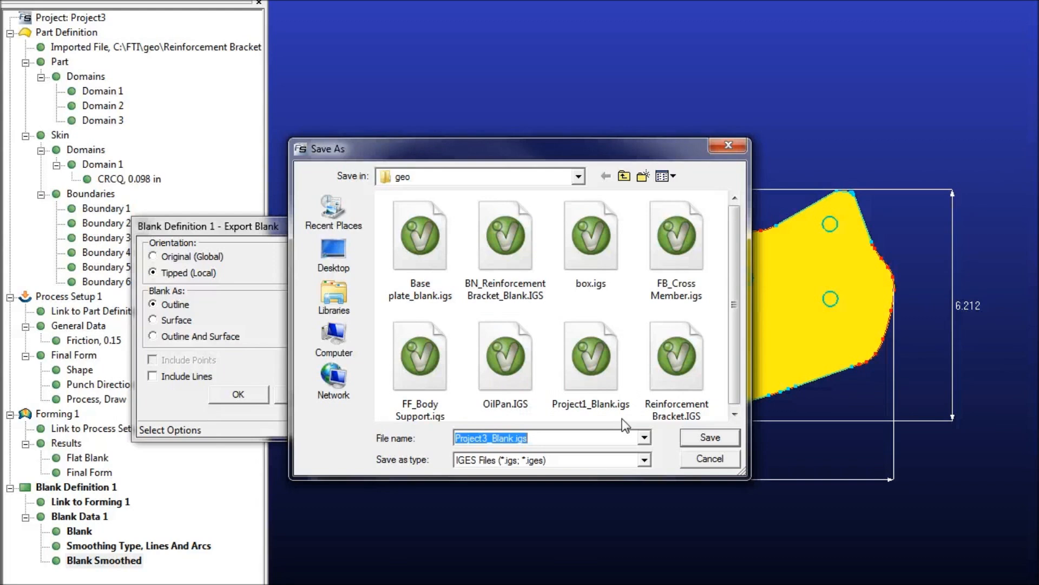
mouse_move(624, 425)
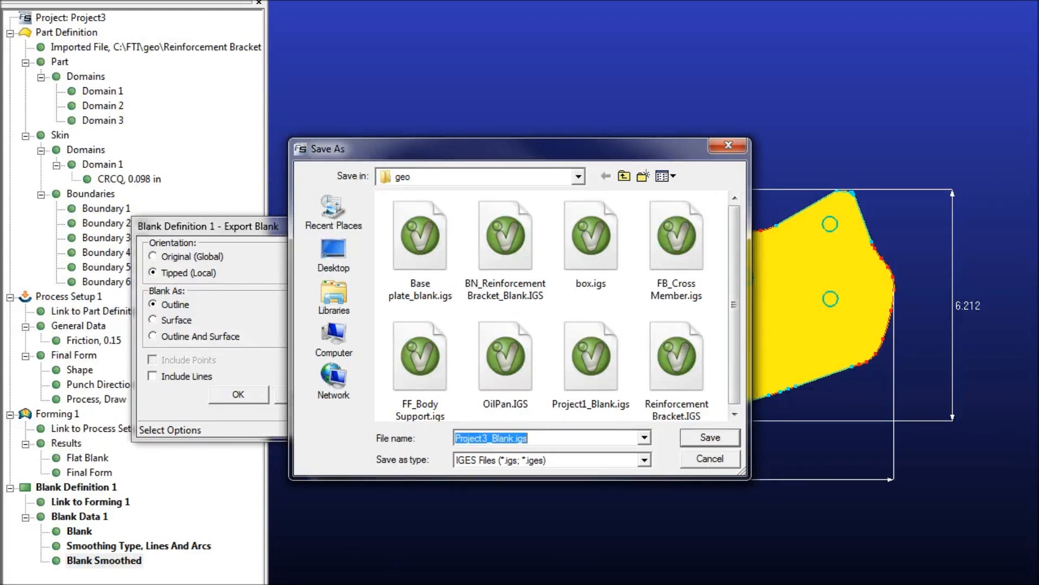